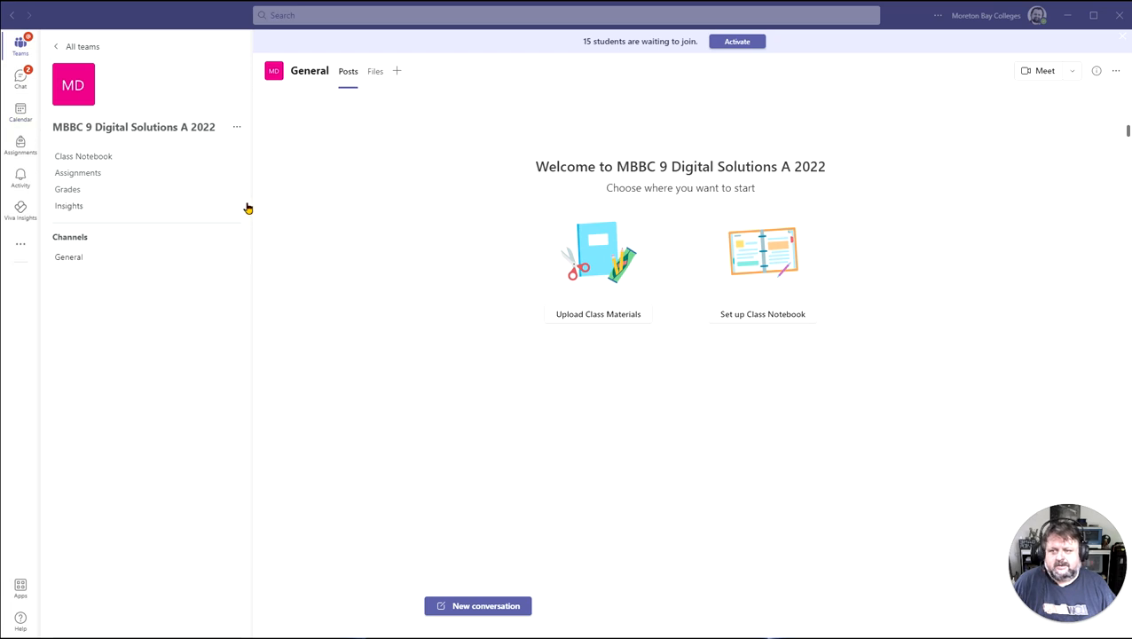
mouse_move(158, 192)
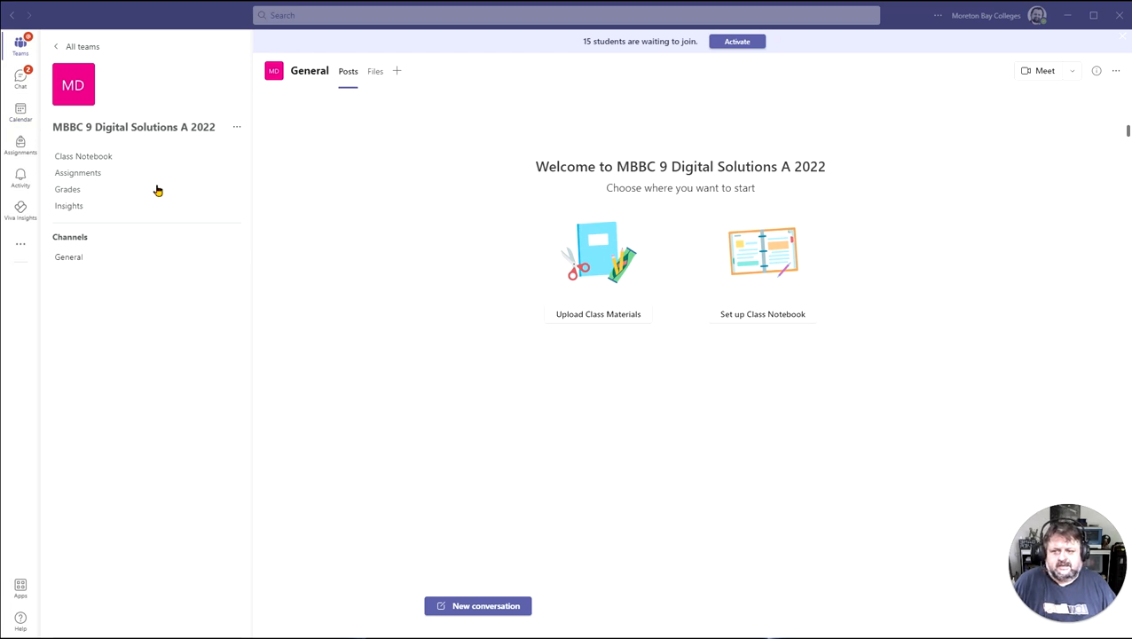
mouse_move(398, 71)
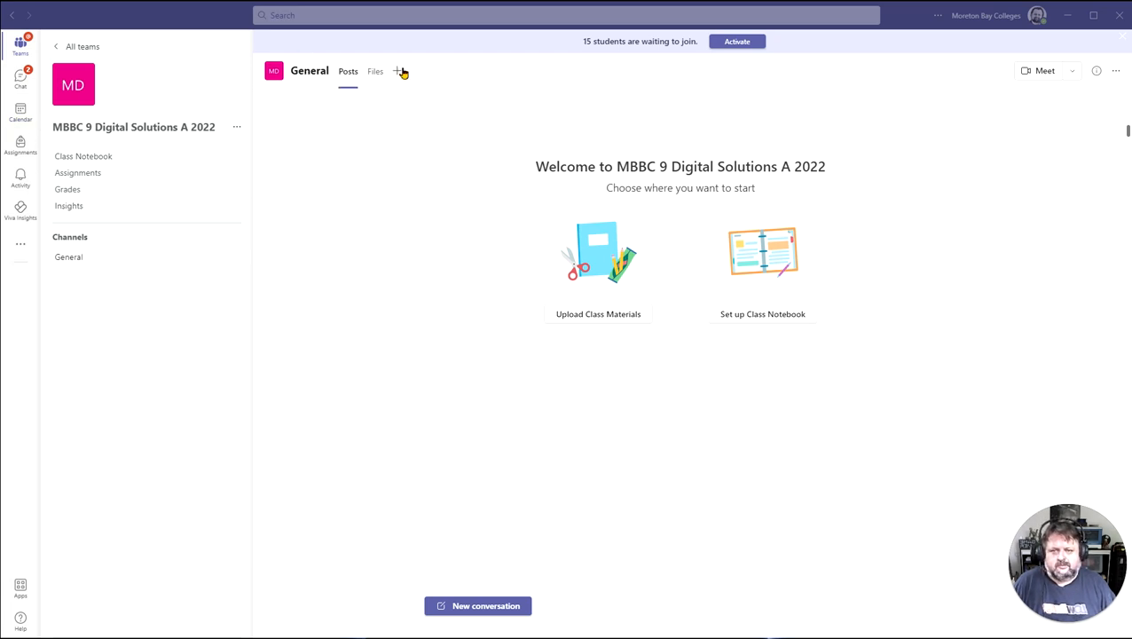
Bring up the Add a tab app gallery from the + beside the General channel's tabs.
click(397, 71)
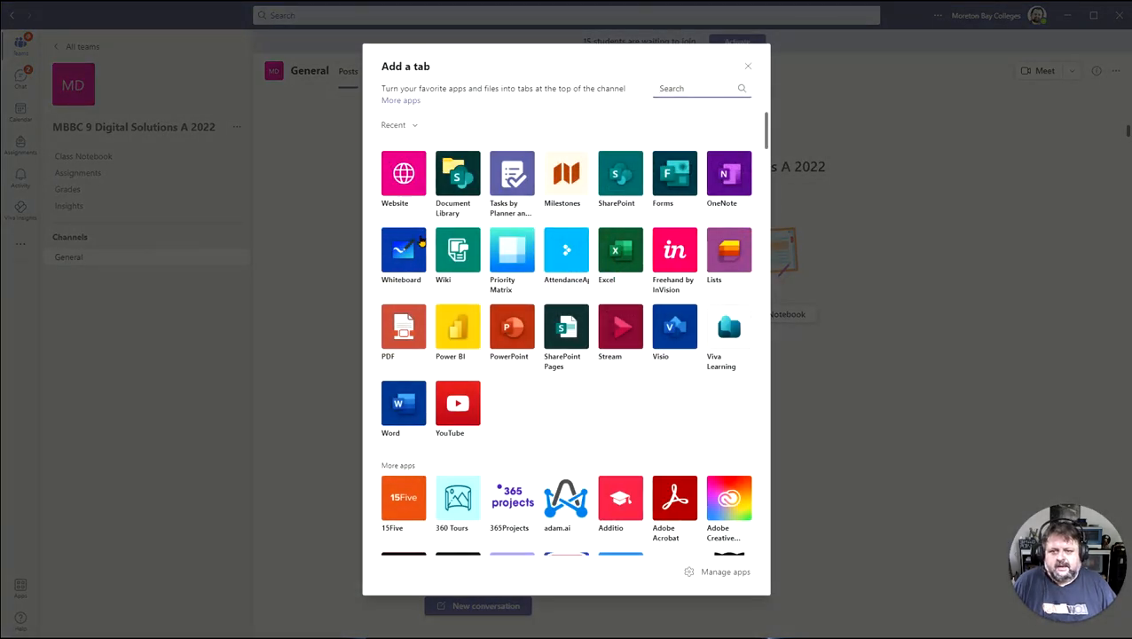
click(404, 174)
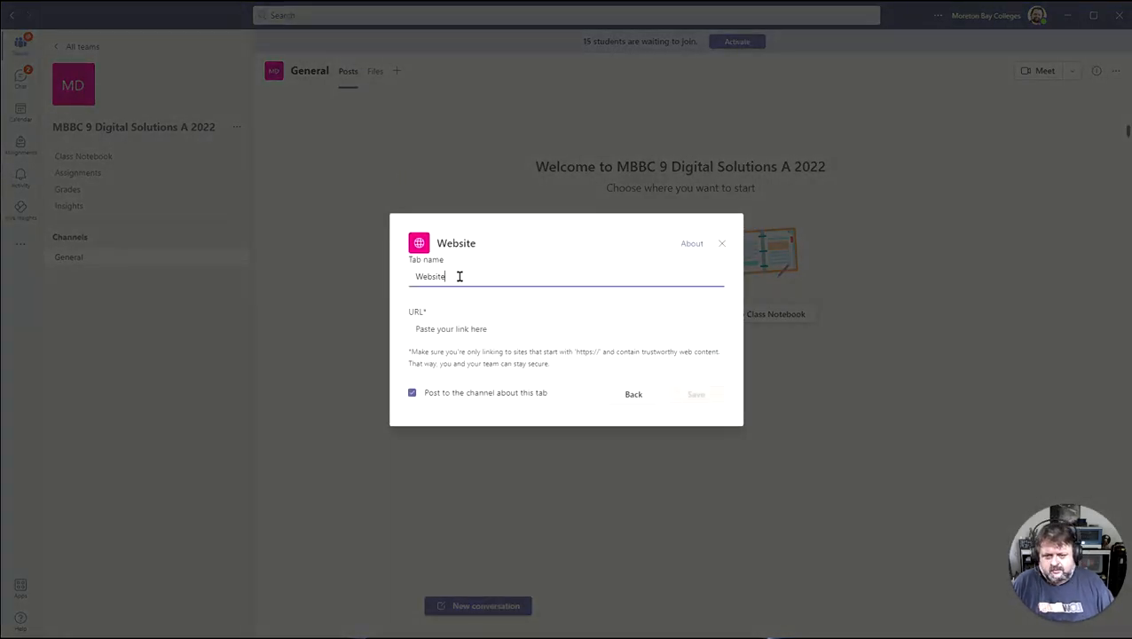
text(Education Perfect)
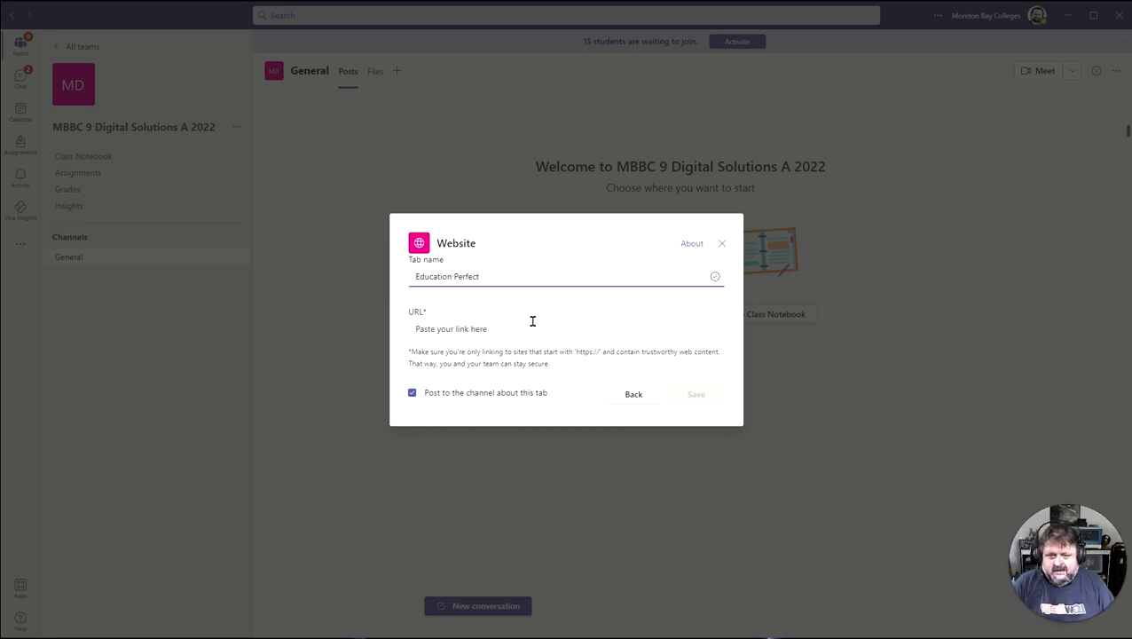
text(https://sso.educationperfect.com/sso/start?schoolid=853)
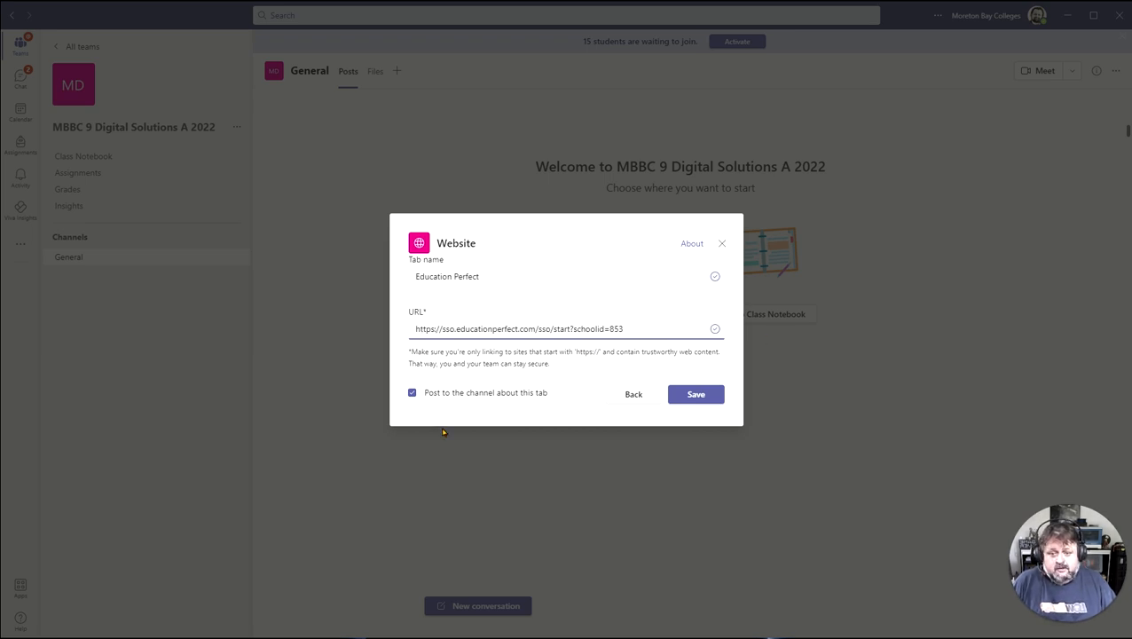
click(412, 392)
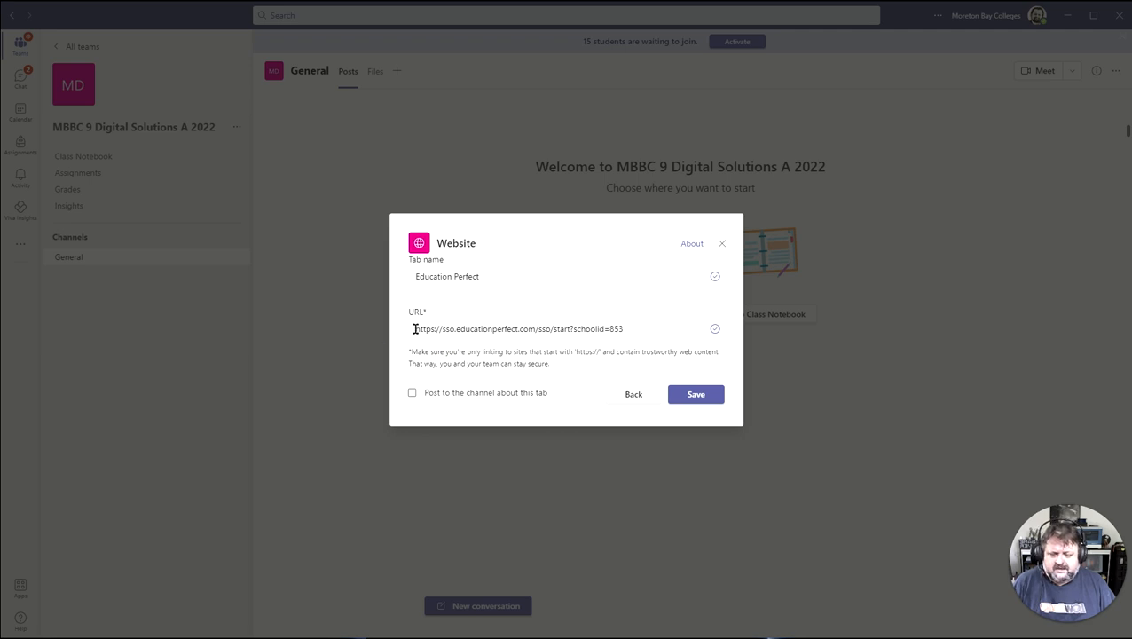
mouse_move(479, 337)
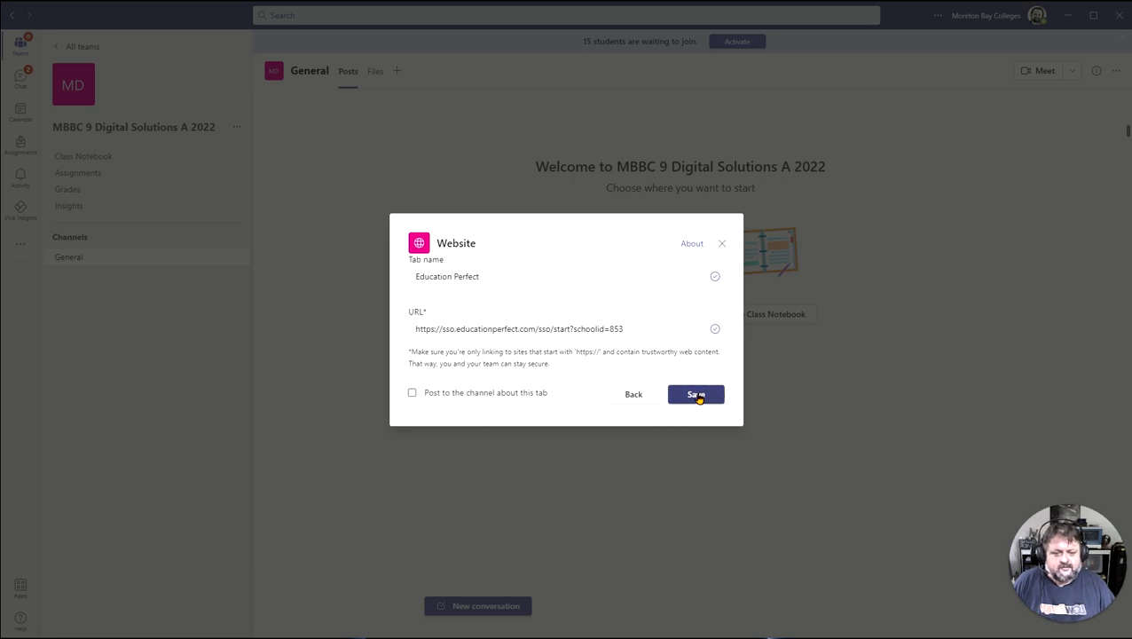
Save the Education Perfect tab so it loads the dashboard showing My Classes.
click(696, 394)
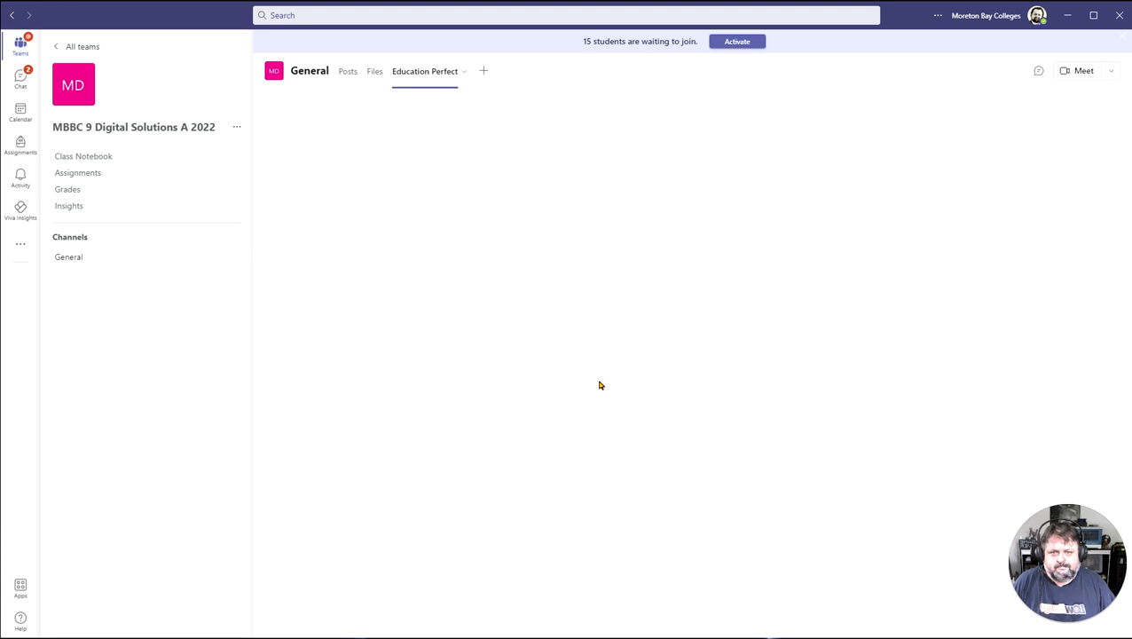
click(426, 71)
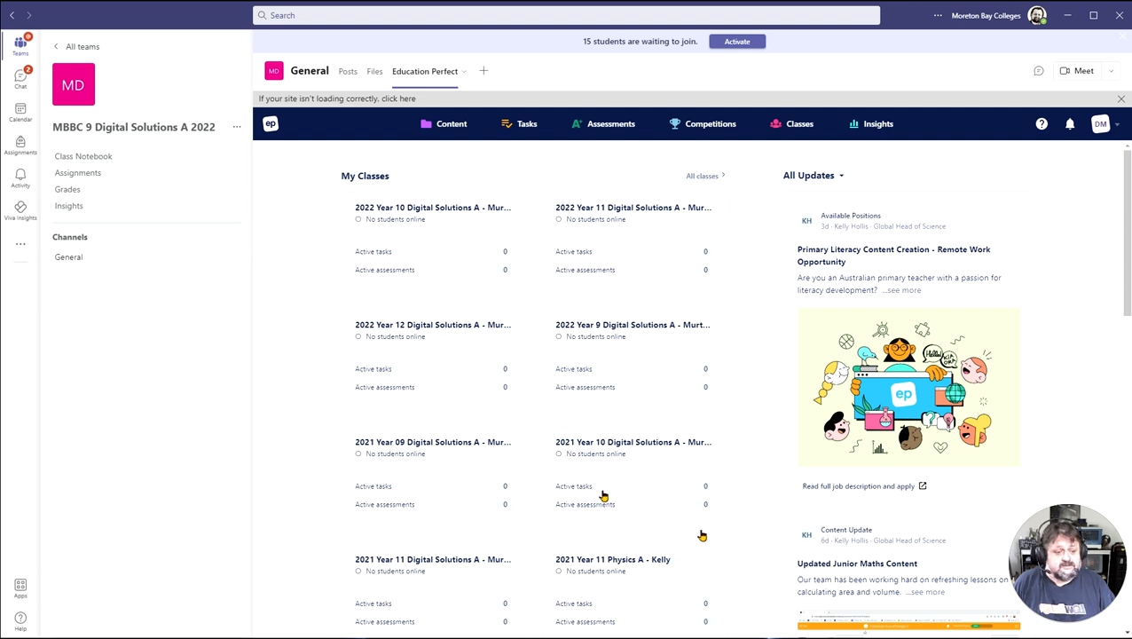
mouse_move(643, 376)
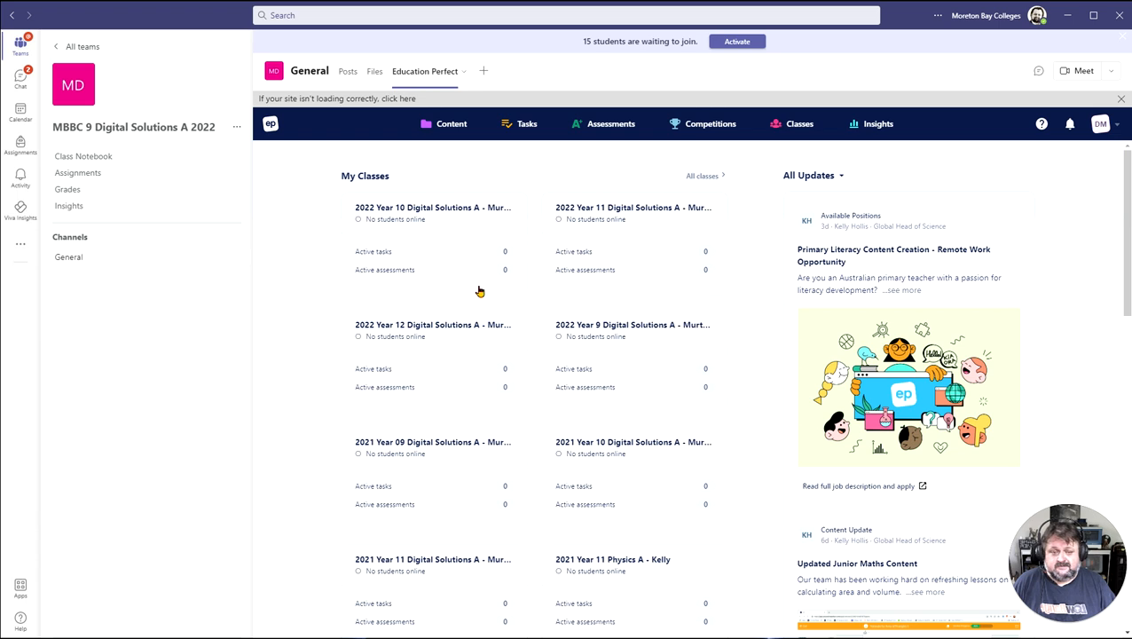
mouse_move(561, 238)
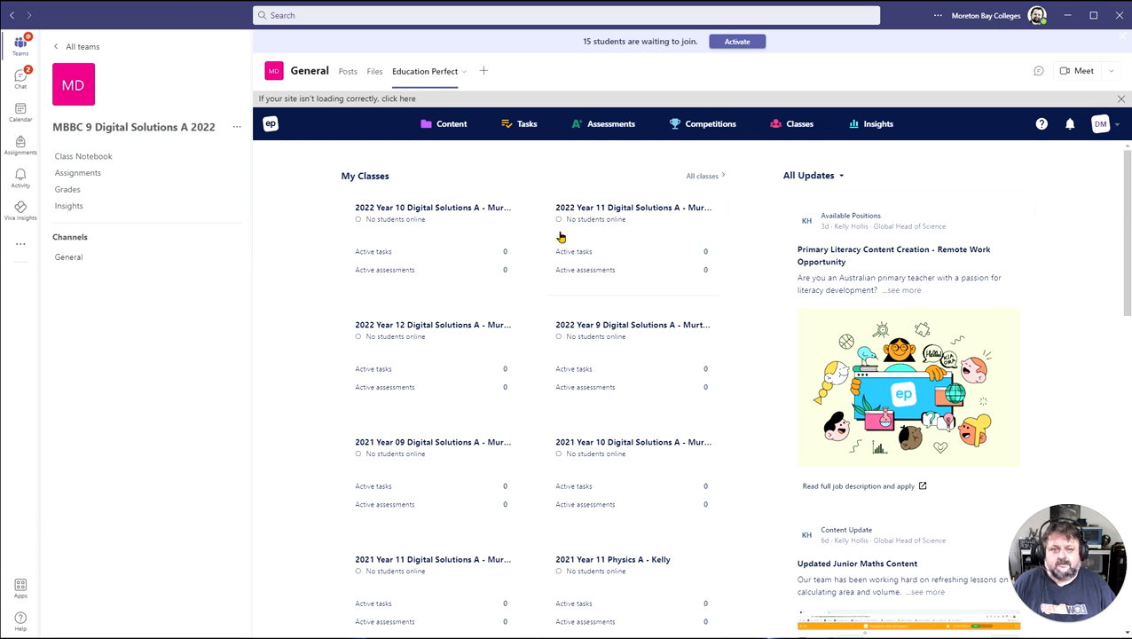